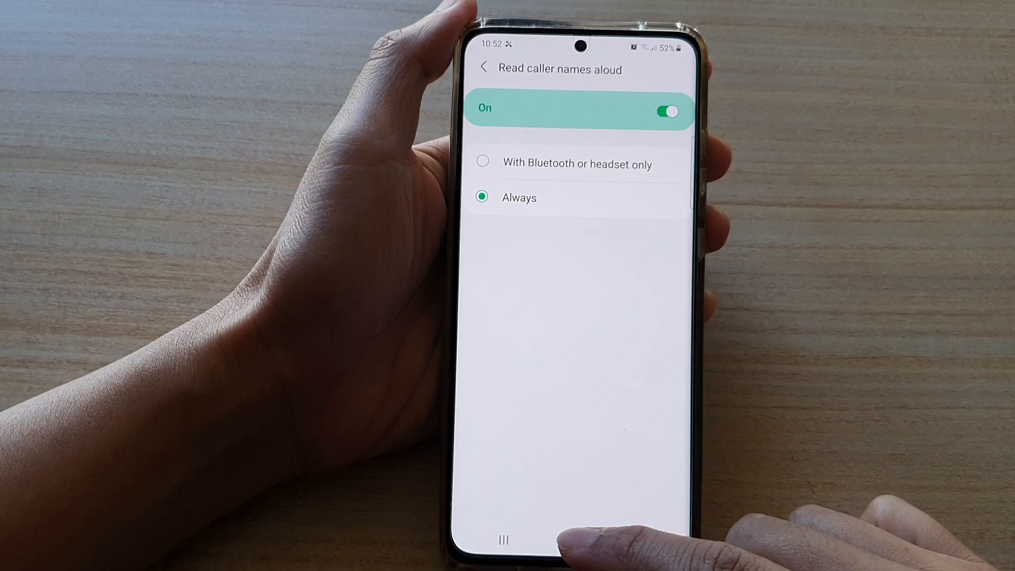
Leave Settings for the home screen and pull down the notification panel.
{"action": "left_click", "coordinate": [569, 540]}
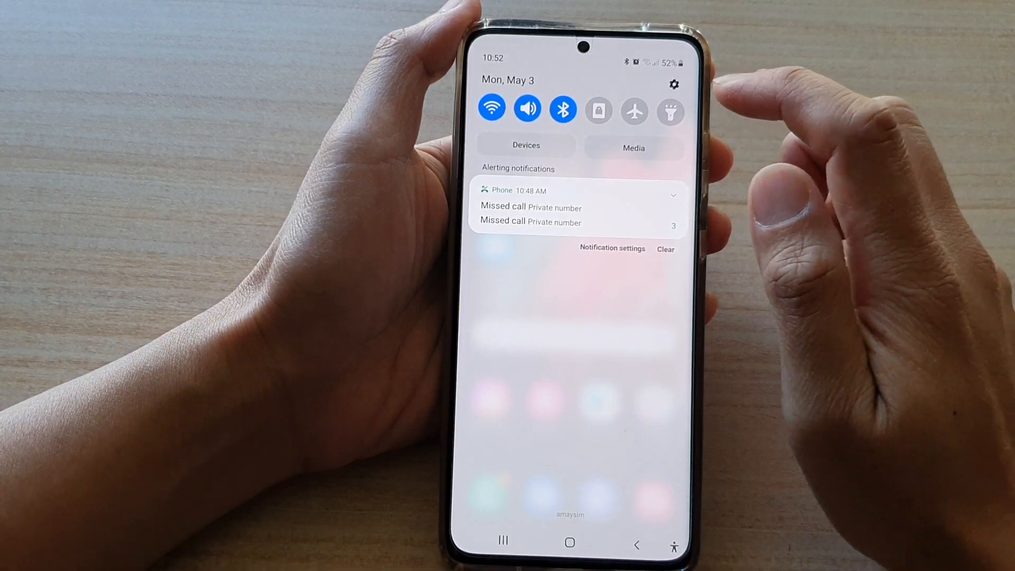
Go from the quick-settings gear into Accessibility > Interaction and dexterity.
{"action": "left_click", "coordinate": [674, 84]}
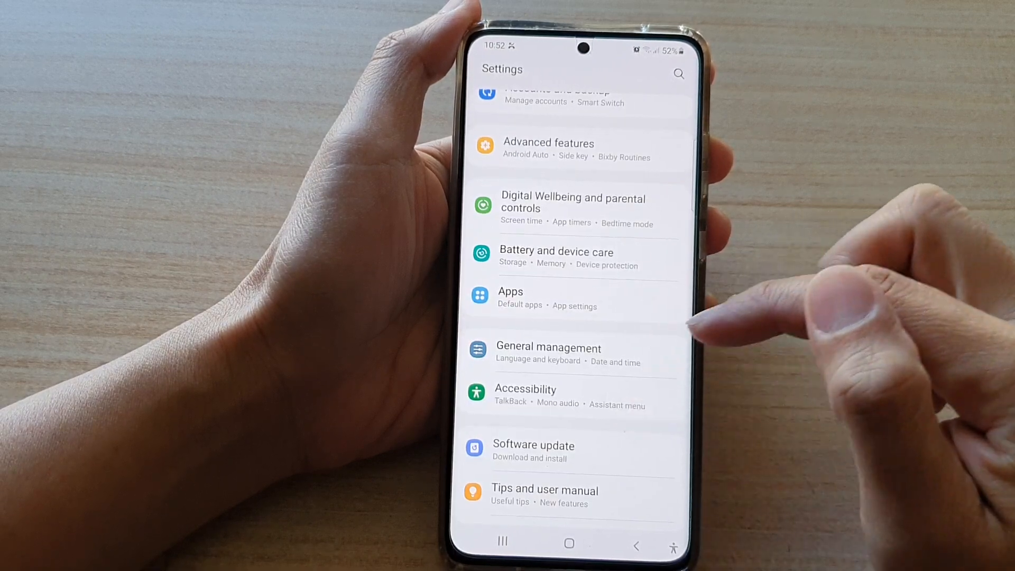
{"action": "left_click", "coordinate": [525, 389]}
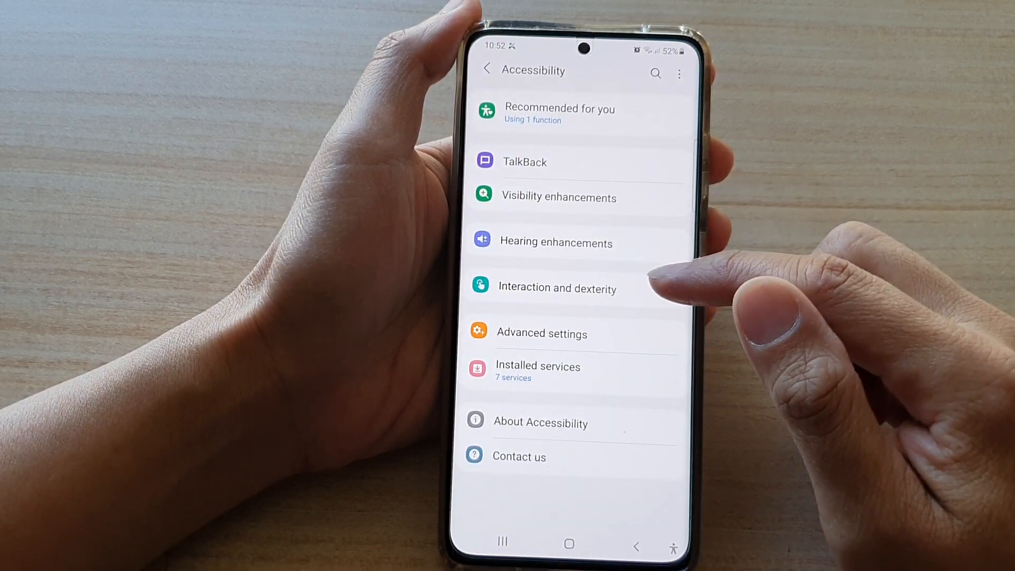
{"action": "mouse_move", "coordinate": [660, 285]}
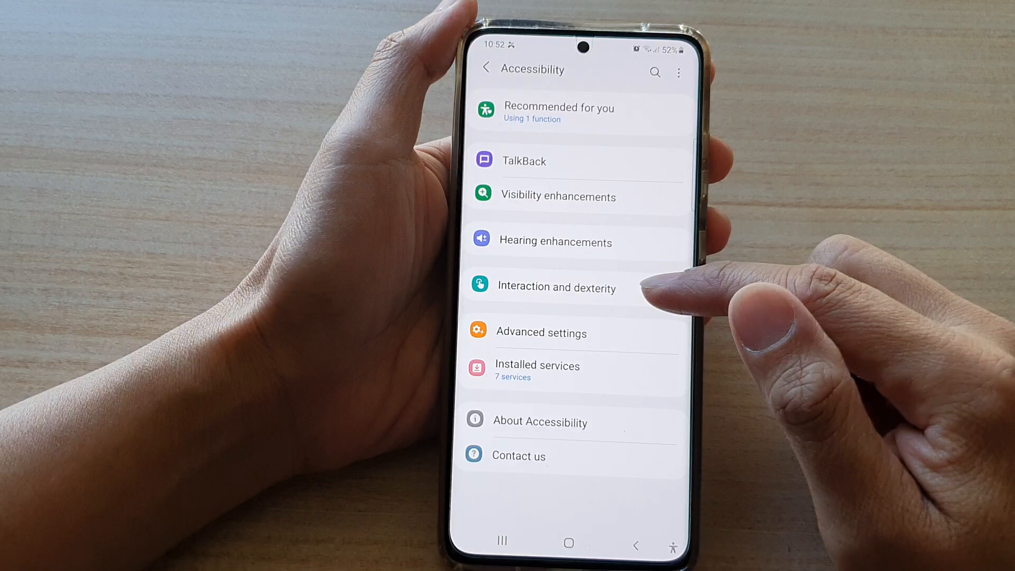
{"action": "left_click", "coordinate": [556, 287]}
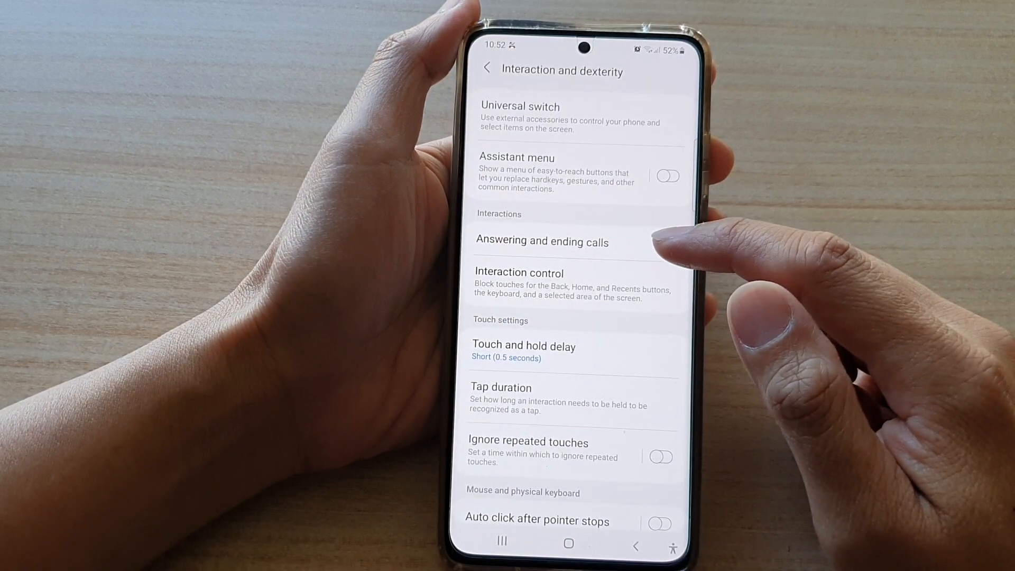
Enter Answering and ending calls and reach the Read caller names aloud options page.
{"action": "left_click", "coordinate": [542, 241]}
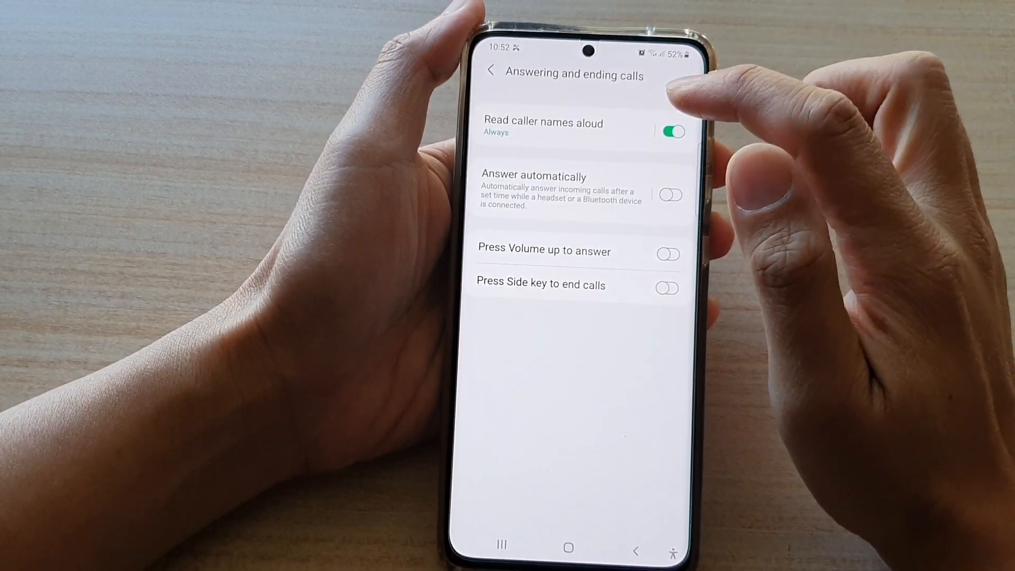
{"action": "left_click", "coordinate": [671, 131]}
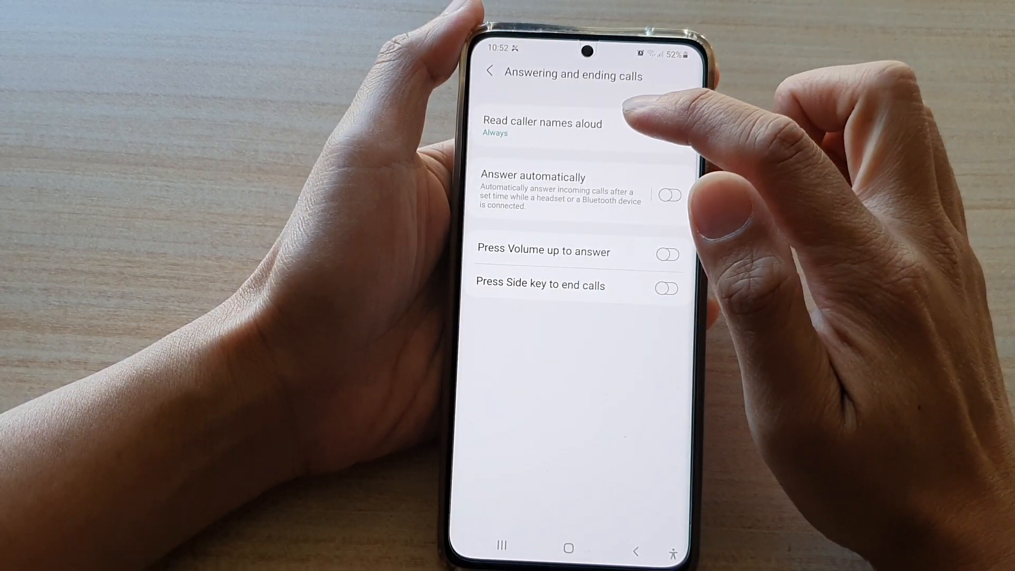
{"action": "left_click", "coordinate": [543, 123]}
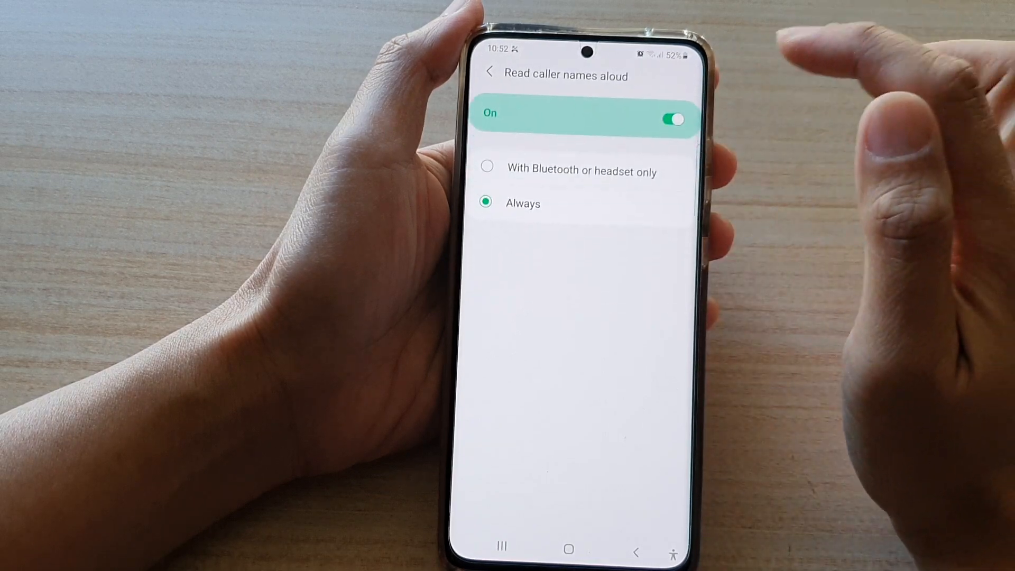
Toggle Read caller names aloud off and back on with Always kept, then return home.
{"action": "left_click", "coordinate": [674, 120]}
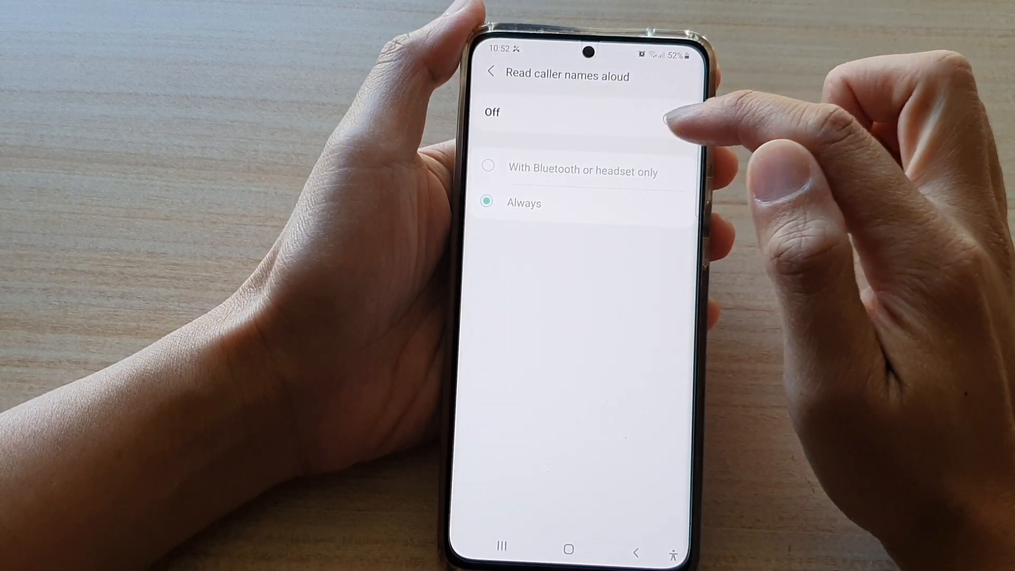
{"action": "left_click", "coordinate": [673, 120]}
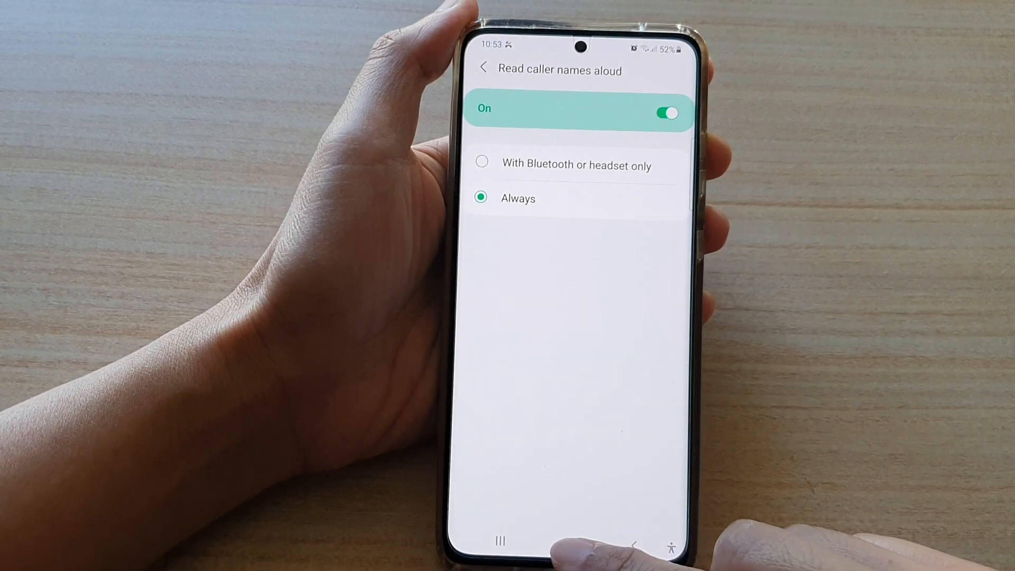
{"action": "left_click", "coordinate": [568, 541]}
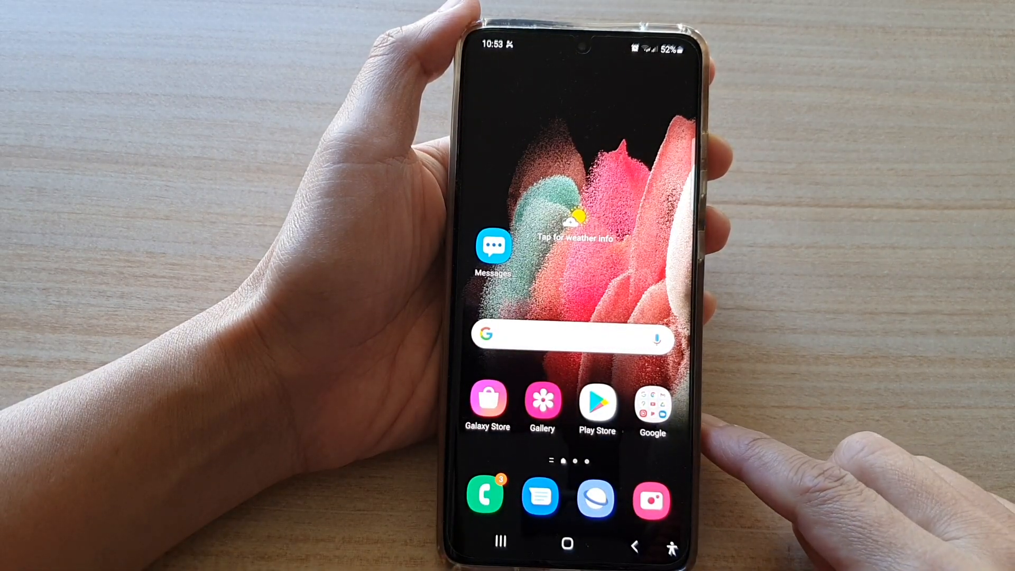